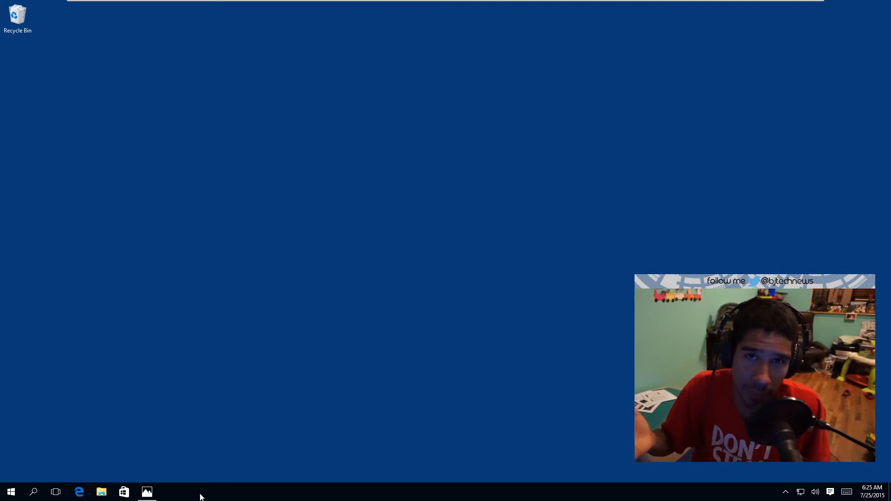
Launch Microsoft Photos from the taskbar.
{"action": "left_click", "coordinate": [147, 492]}
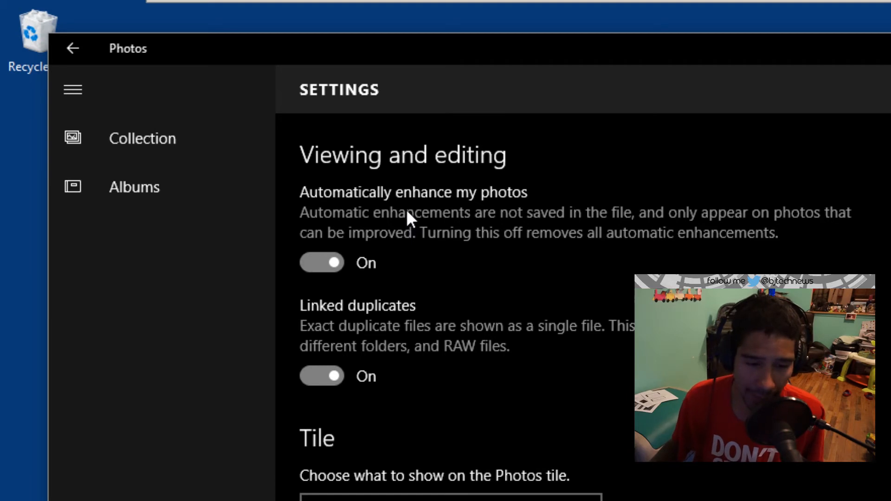